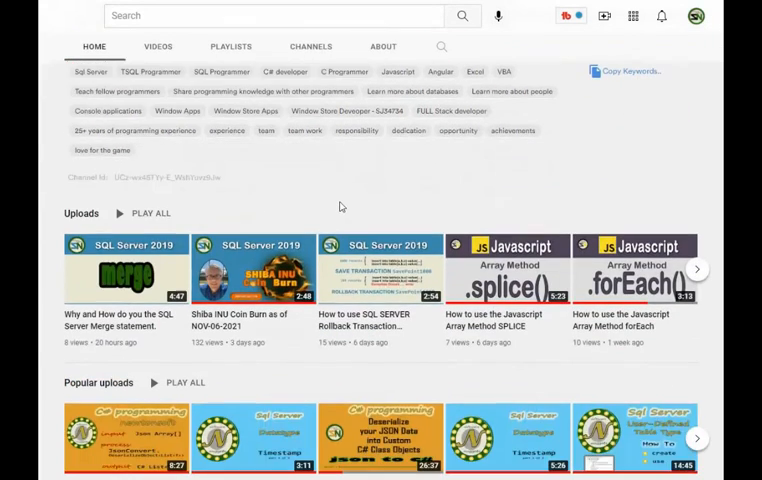
Step: Scroll the SQLQuery7 script down to the create table PODetailLines statement
scroll("down", 3)
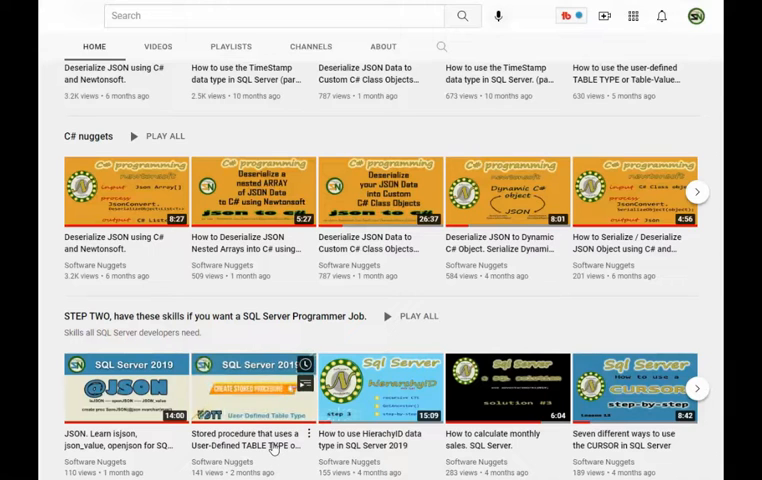
scroll("down", 3)
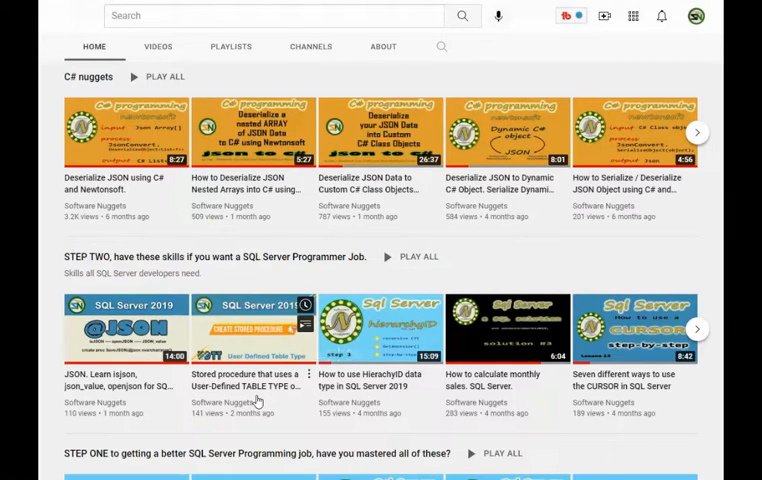
mouse_move(252, 327)
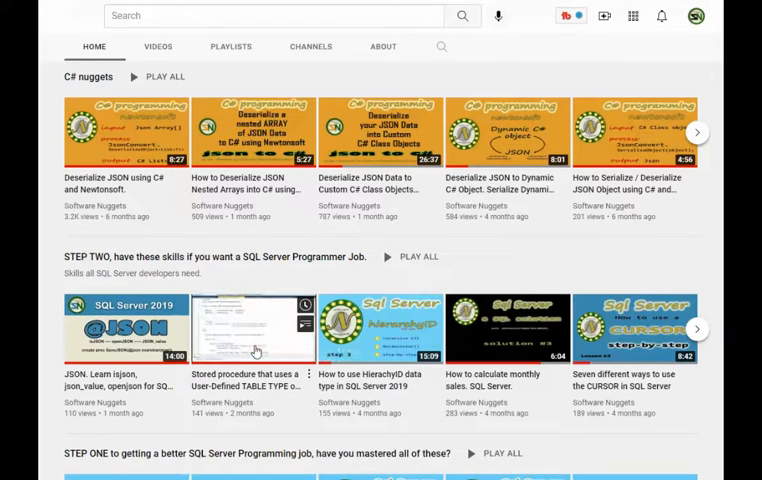
mouse_move(250, 325)
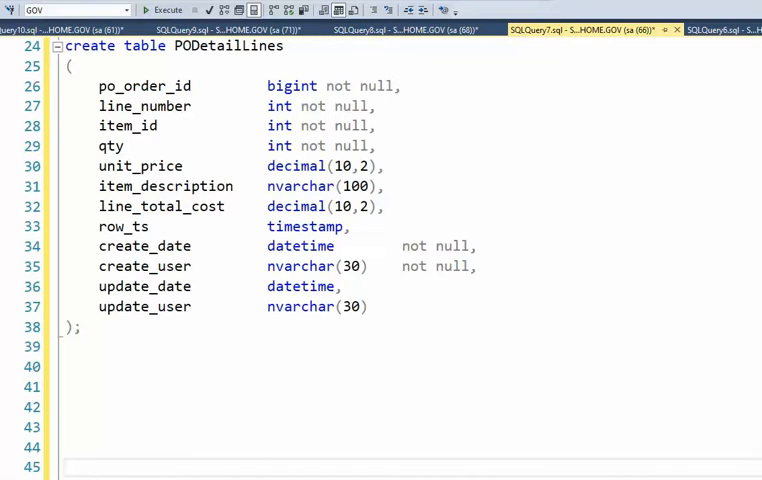
scroll("down", 3)
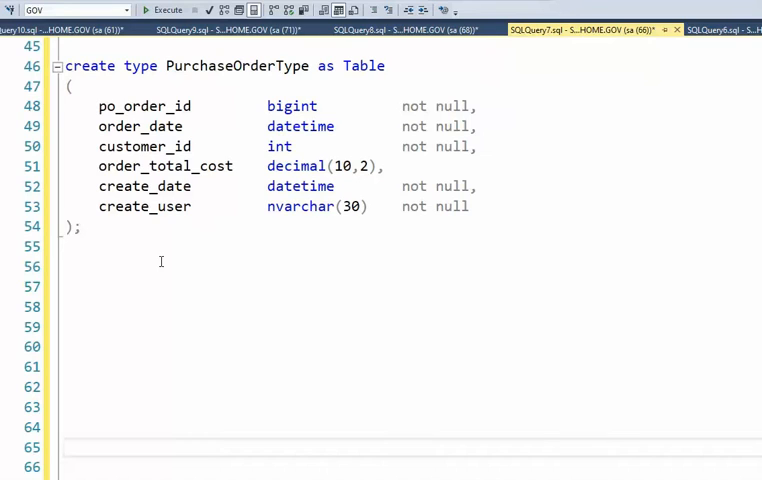
mouse_move(154, 275)
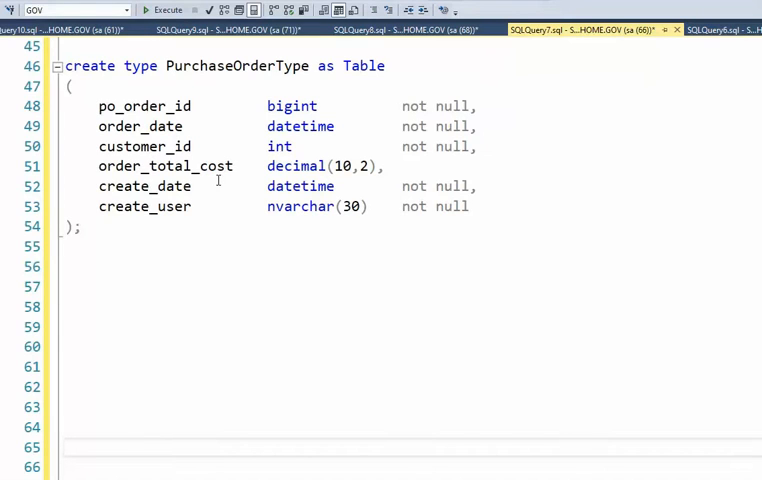
mouse_move(70, 117)
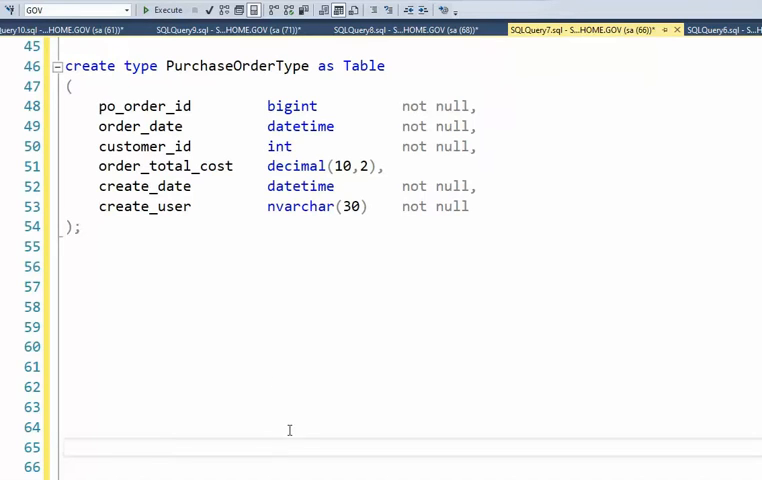
scroll("down", 3)
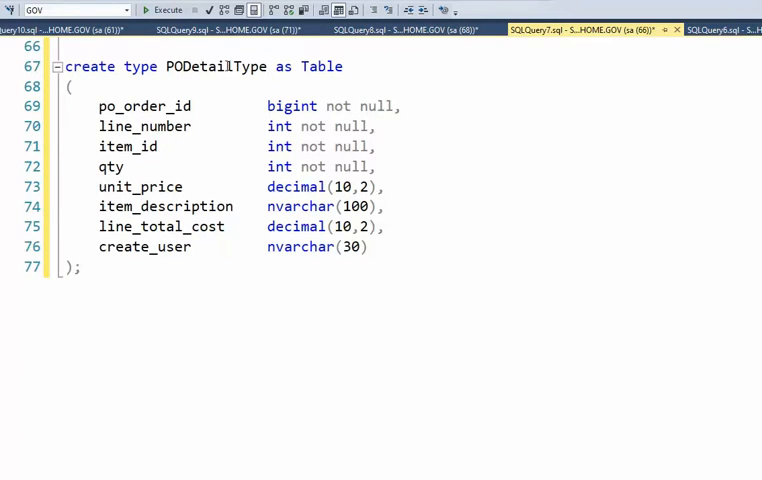
mouse_move(115, 110)
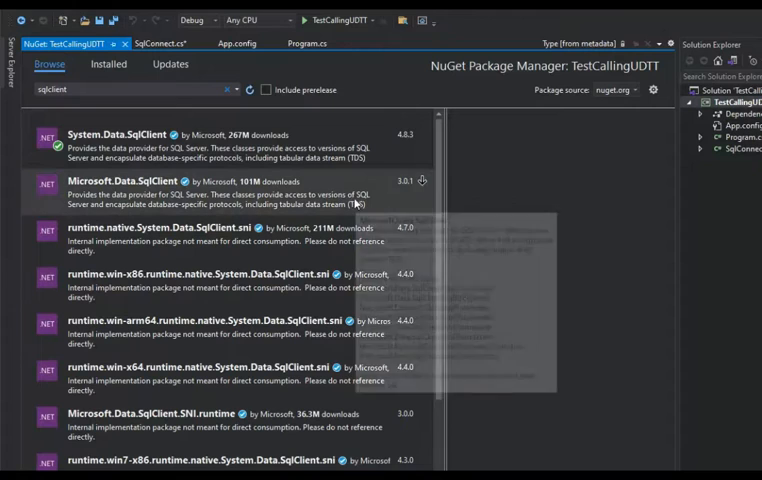
mouse_move(568, 236)
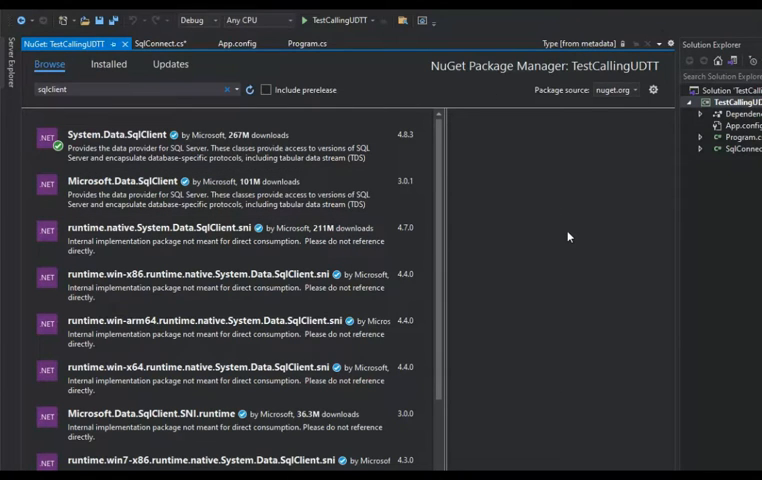
mouse_move(662, 143)
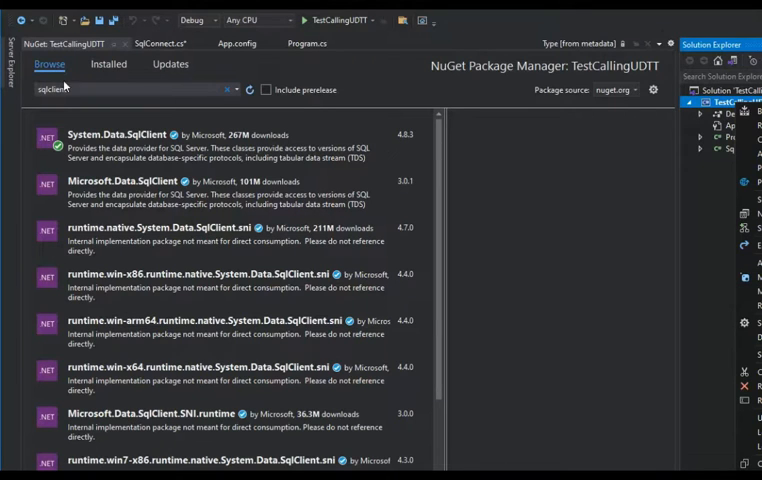
mouse_move(99, 135)
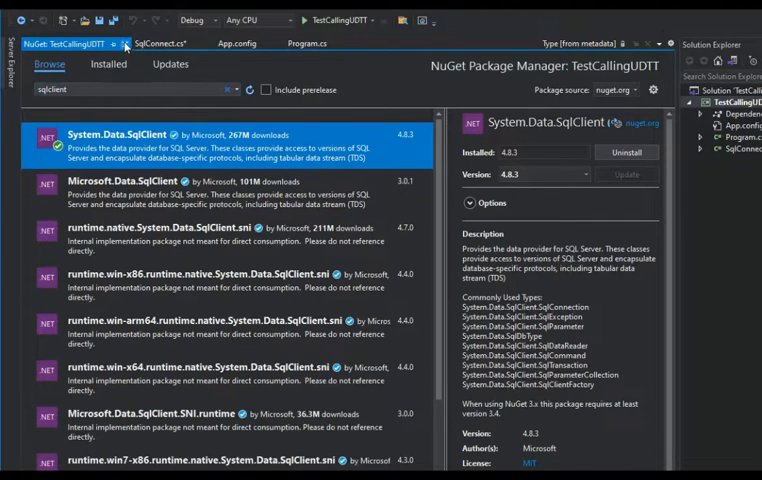
mouse_move(124, 45)
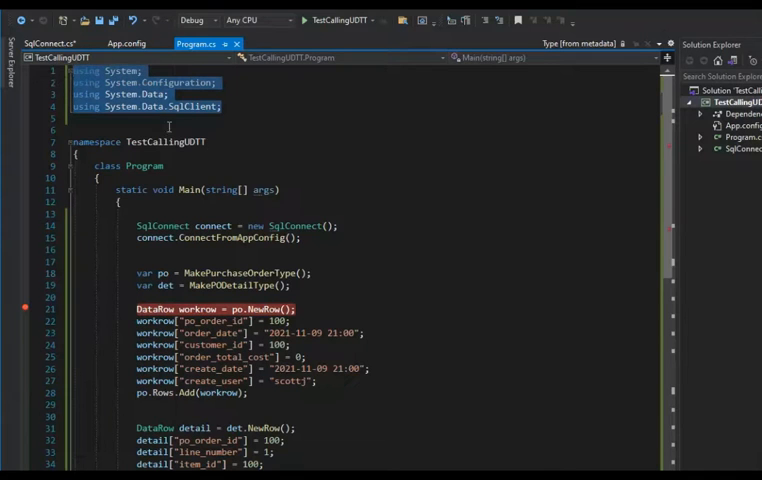
mouse_move(185, 89)
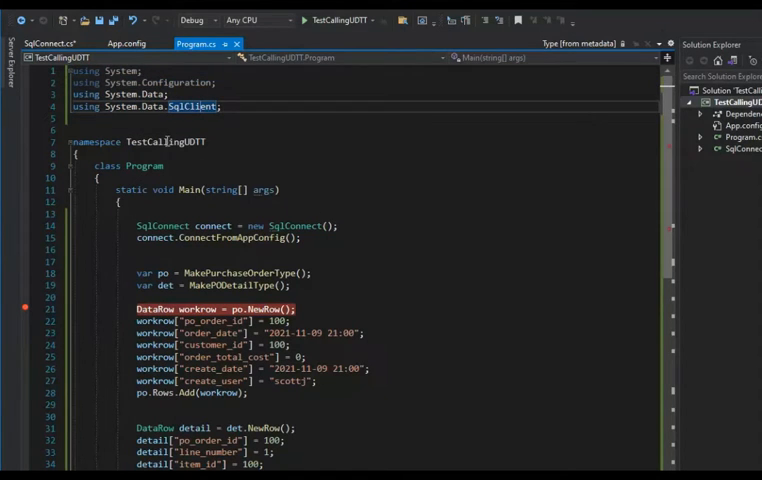
Step: Highlight the TestCallingUDTT namespace name, then the static keyword of Main in Program.cs
double_click(167, 141)
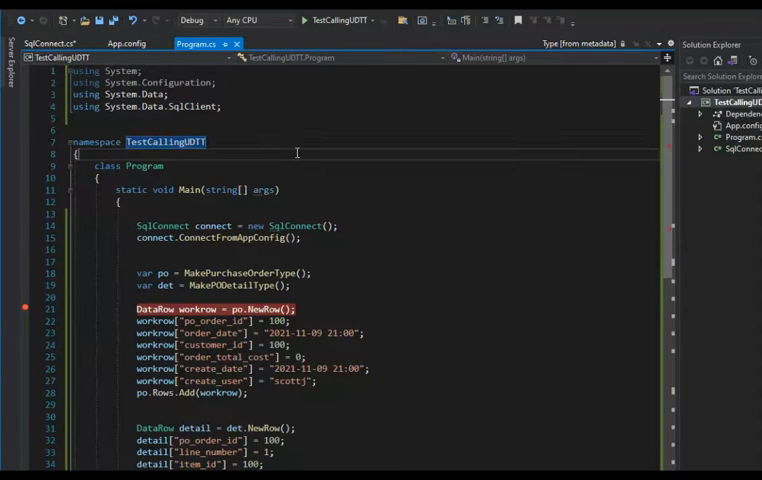
left_click(166, 165)
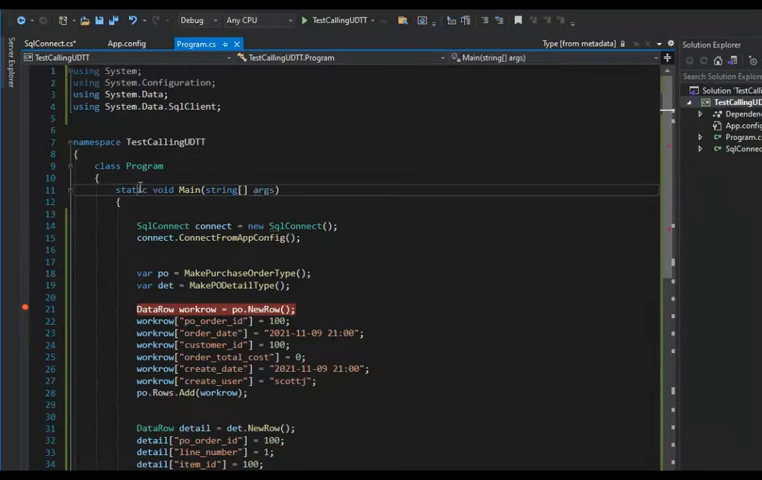
double_click(128, 190)
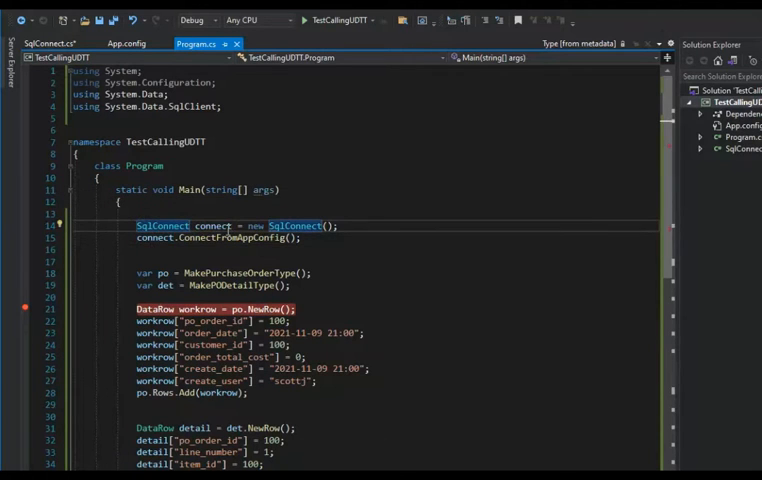
mouse_move(755, 135)
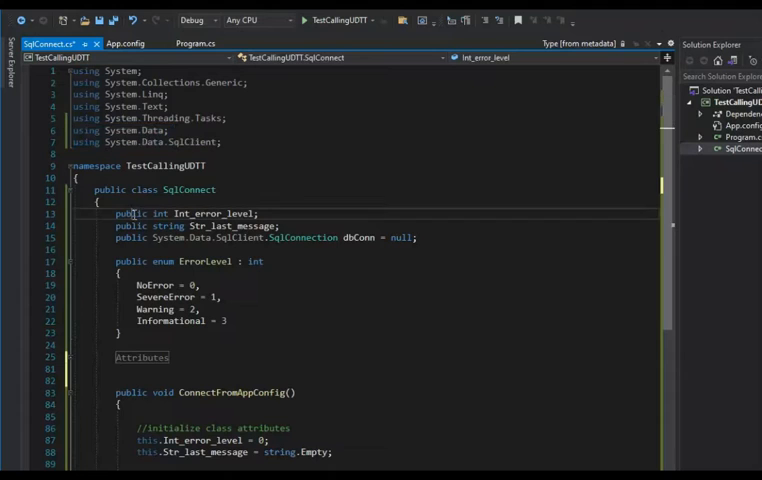
Step: Highlight the Int_error_level field and scroll through the SqlConnect class members
double_click(215, 213)
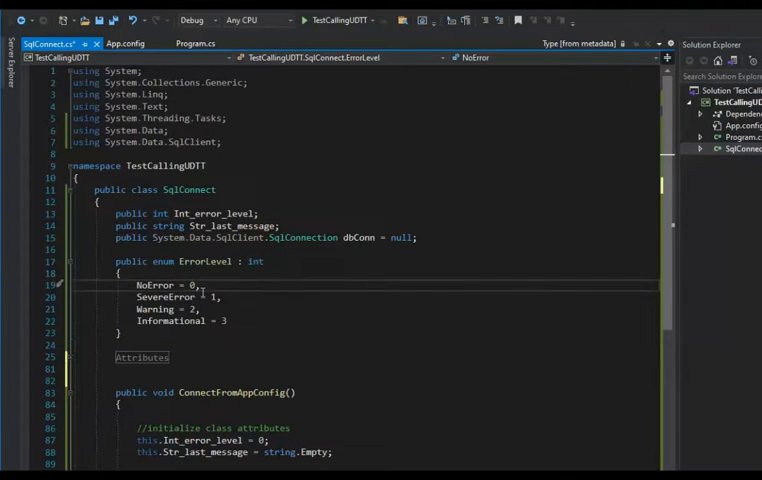
scroll("down", 3)
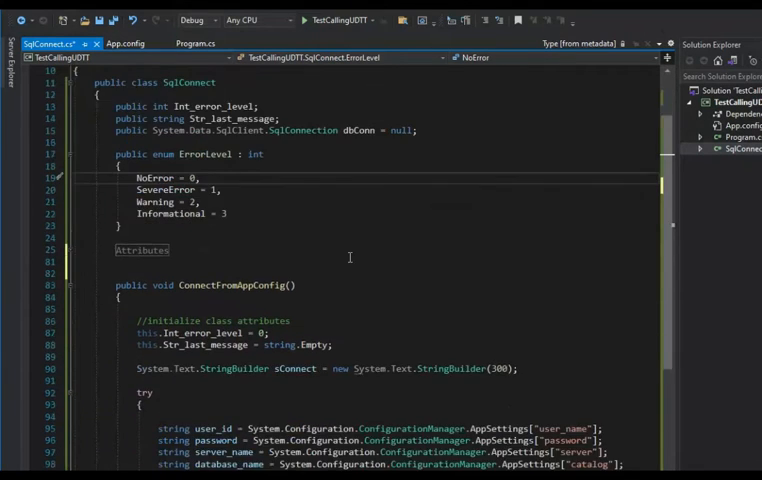
scroll("down", 3)
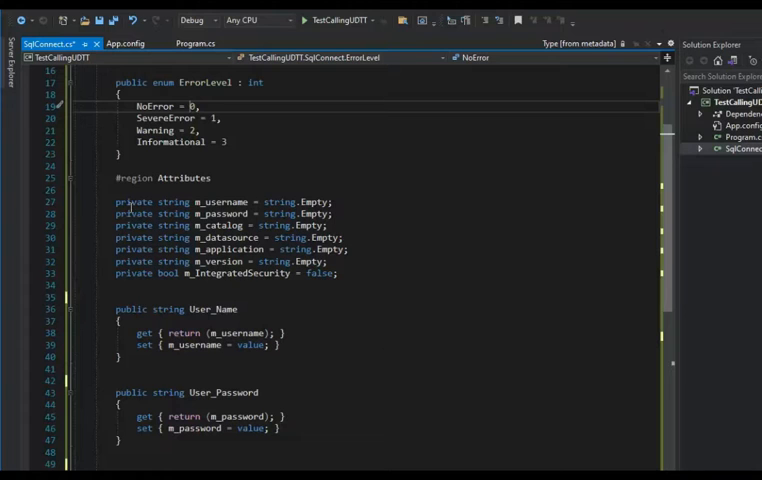
scroll("down", 3)
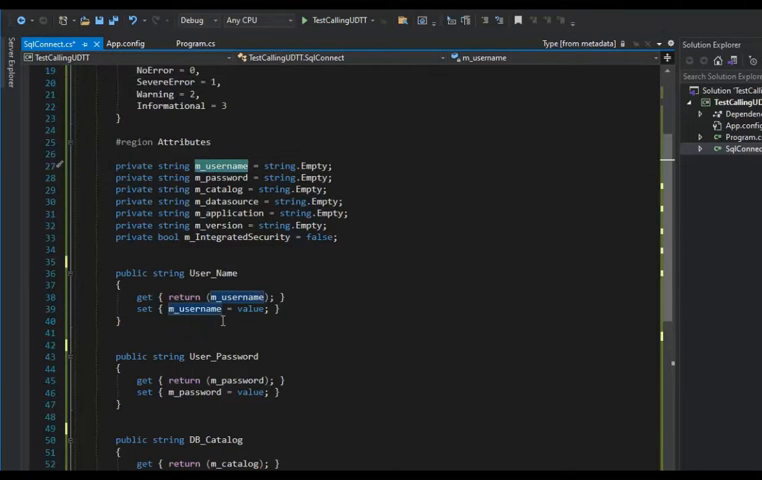
scroll("down", 3)
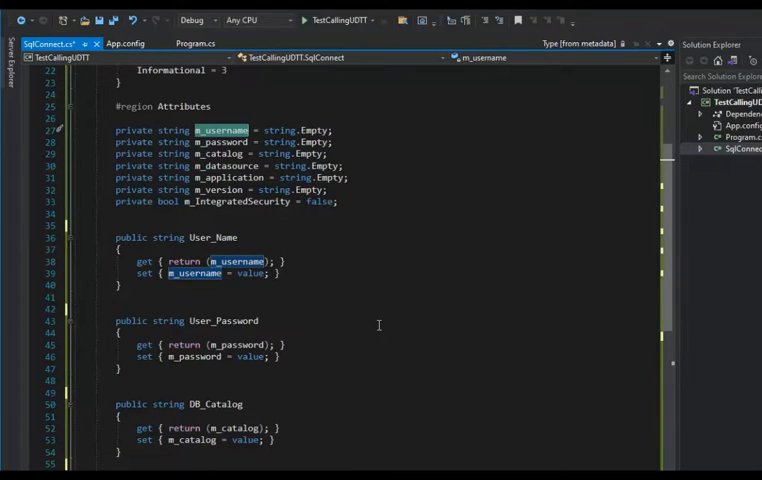
scroll("down", 3)
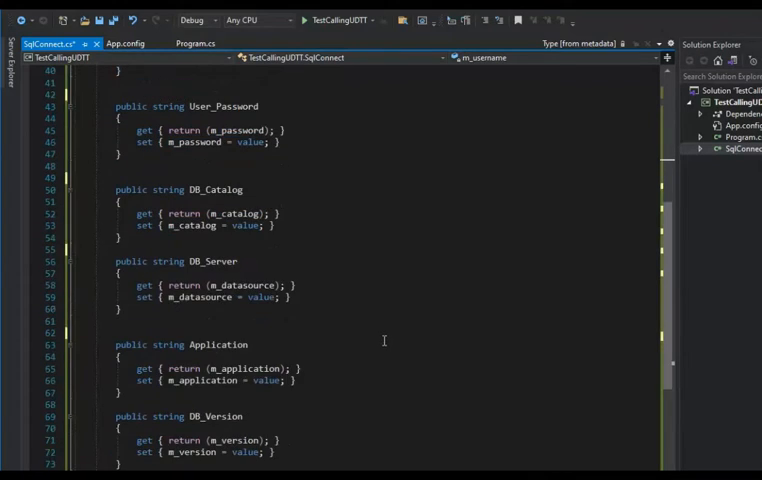
scroll("down", 3)
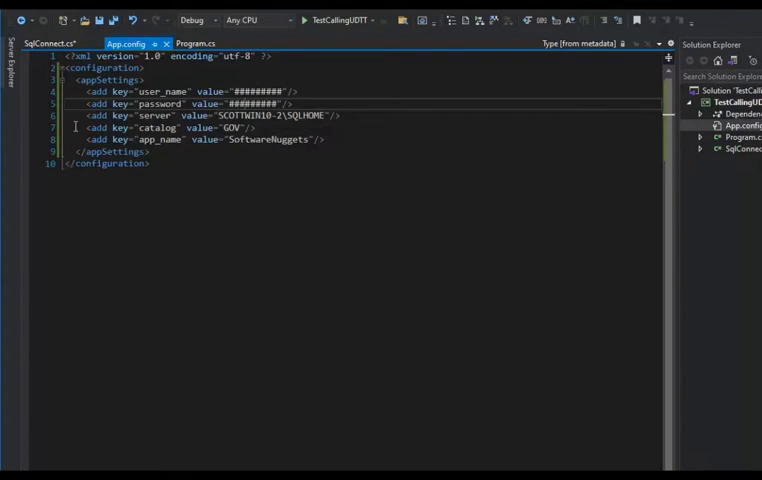
mouse_move(125, 43)
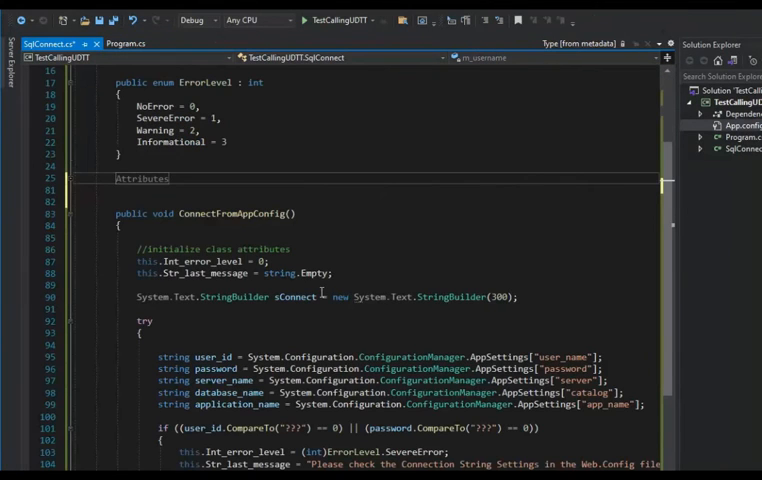
scroll("down", 3)
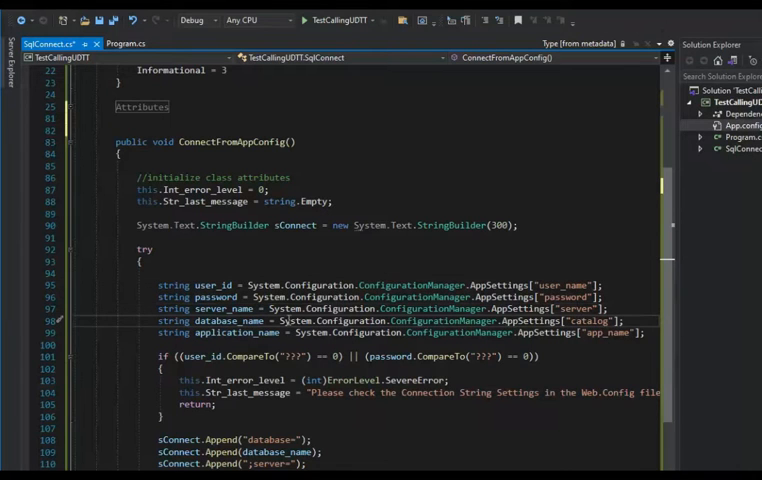
scroll("down", 3)
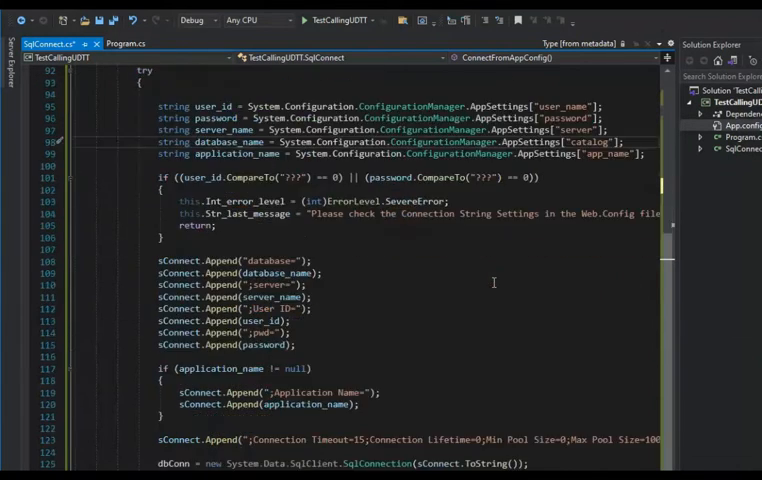
scroll("down", 3)
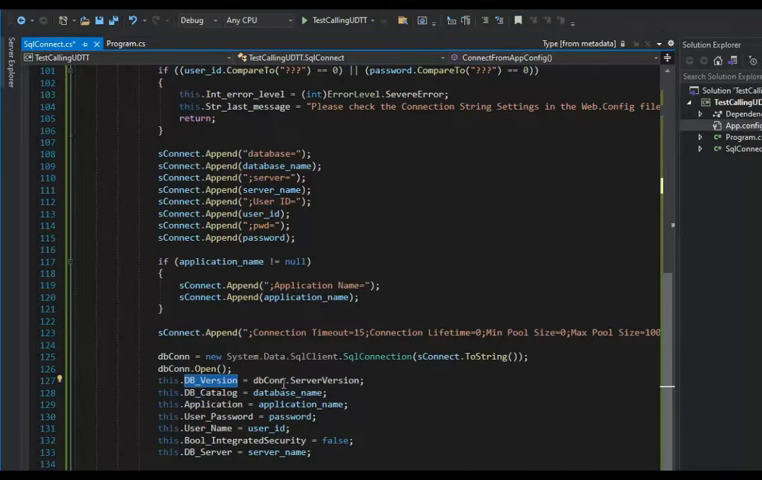
scroll("down", 3)
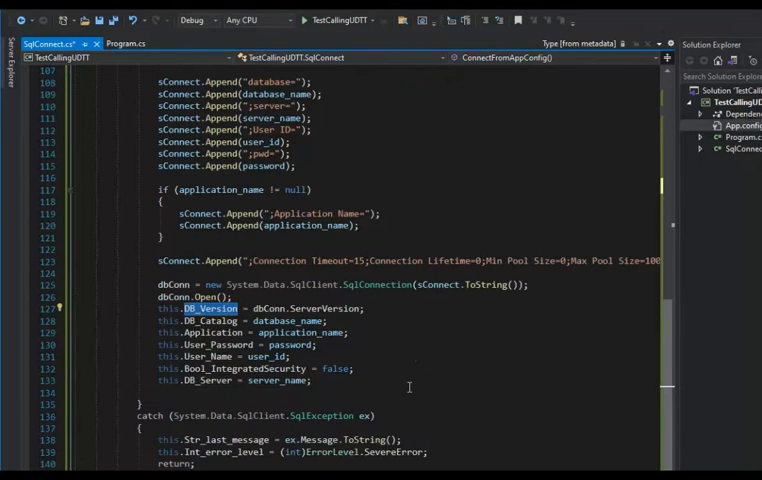
scroll("down", 3)
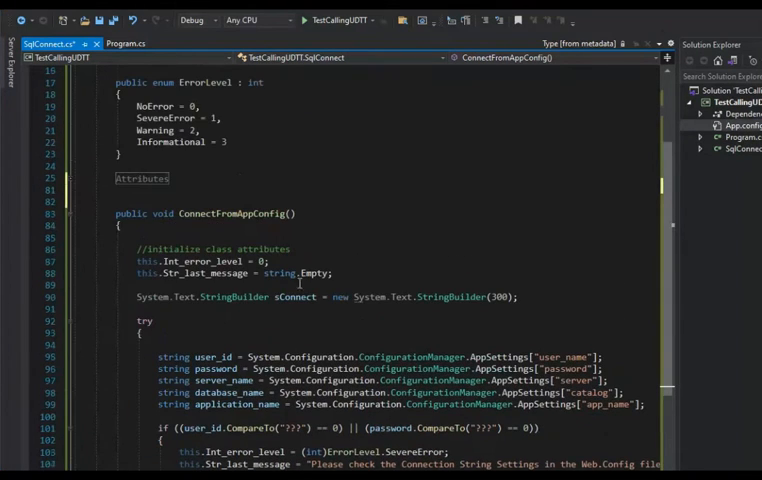
left_click(125, 44)
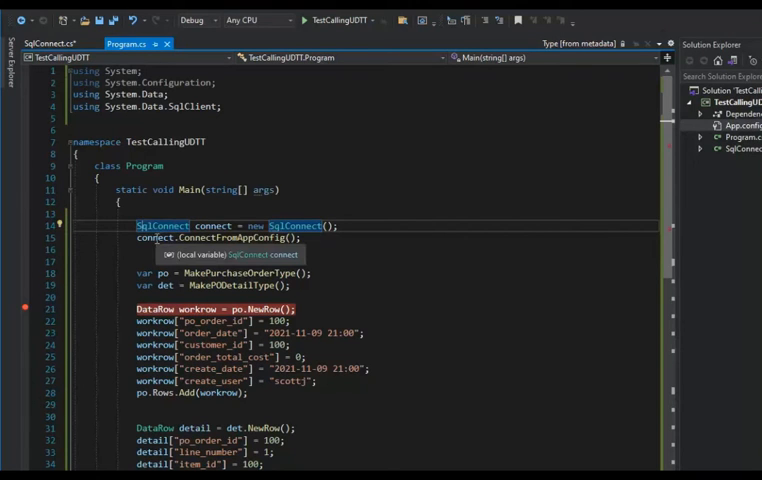
scroll("down", 3)
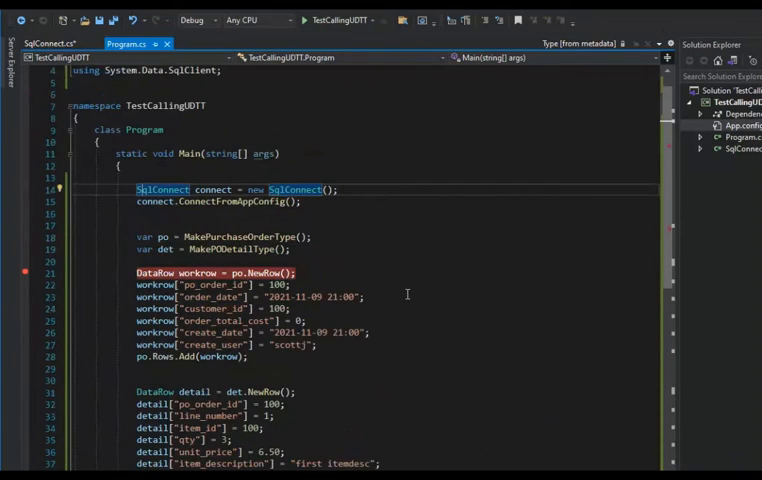
scroll("down", 3)
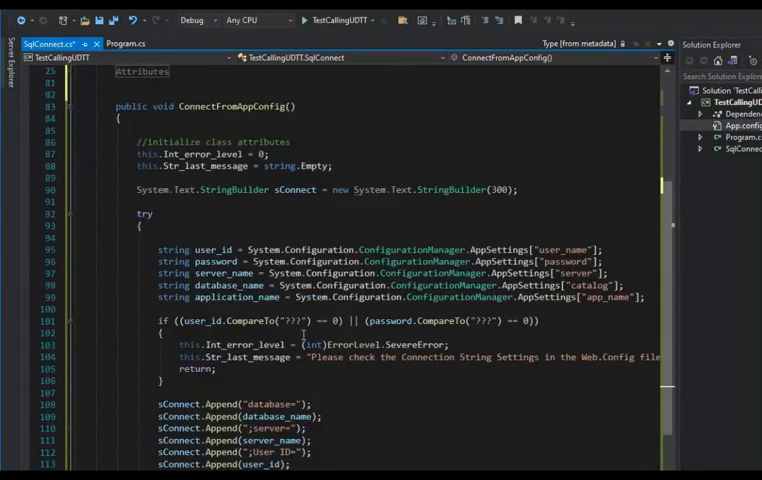
scroll("down", 3)
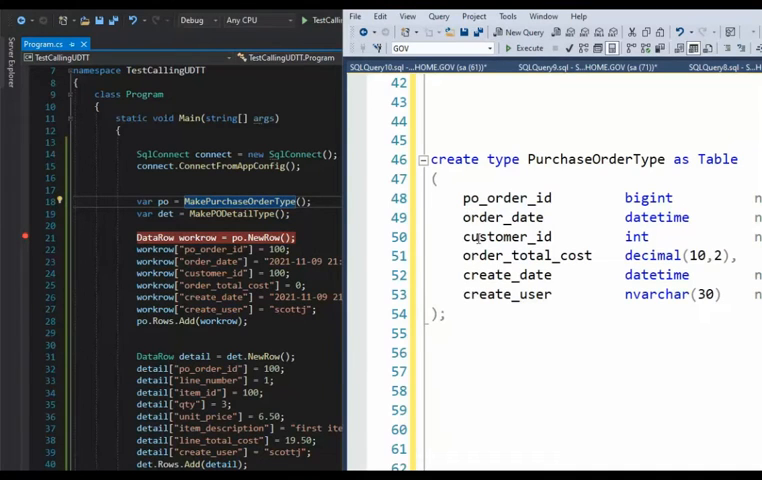
mouse_move(467, 256)
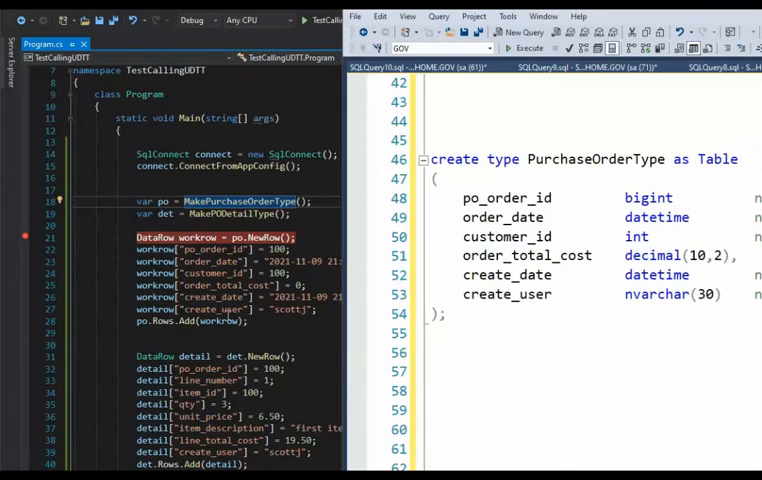
mouse_move(463, 293)
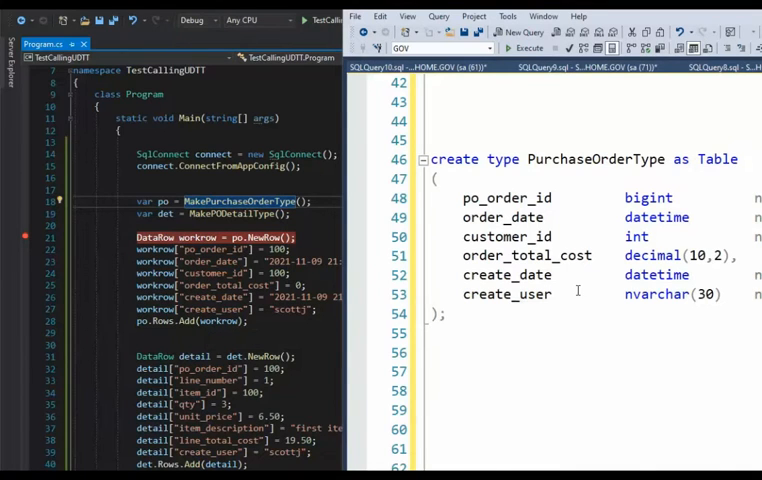
Step: Scroll the SSMS script from PurchaseOrderType down to the PODetailType definition
scroll("down", 3)
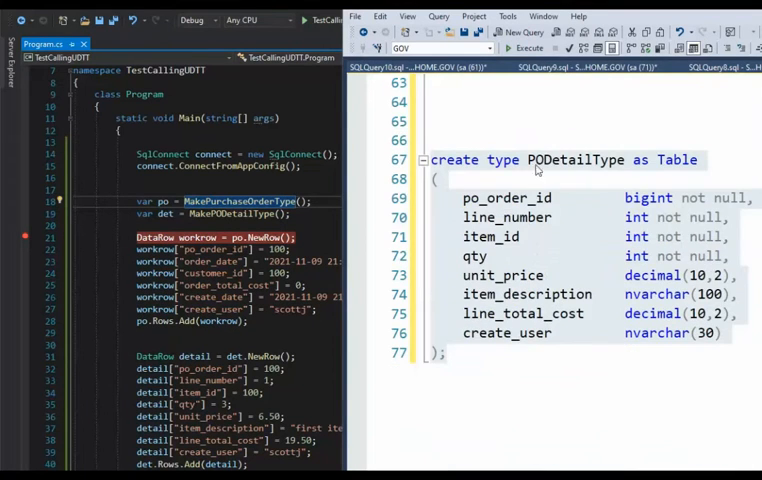
mouse_move(493, 236)
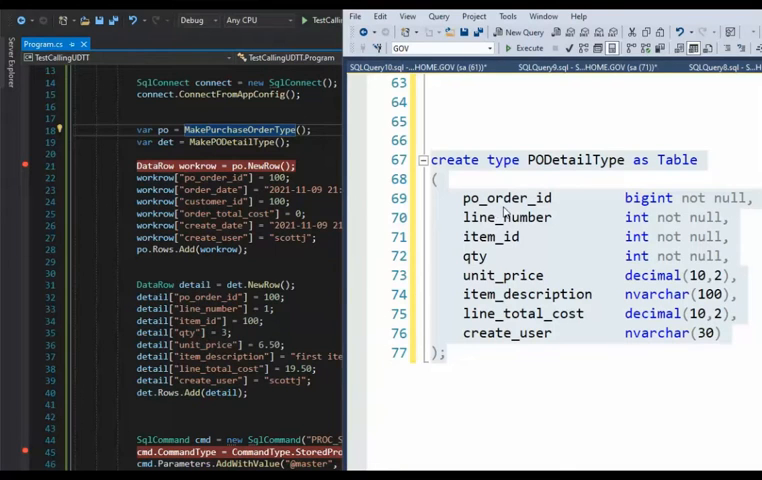
mouse_move(508, 210)
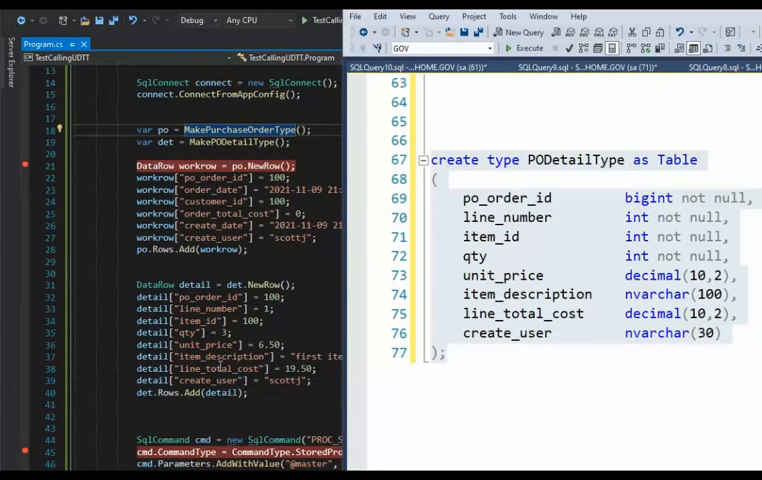
mouse_move(212, 379)
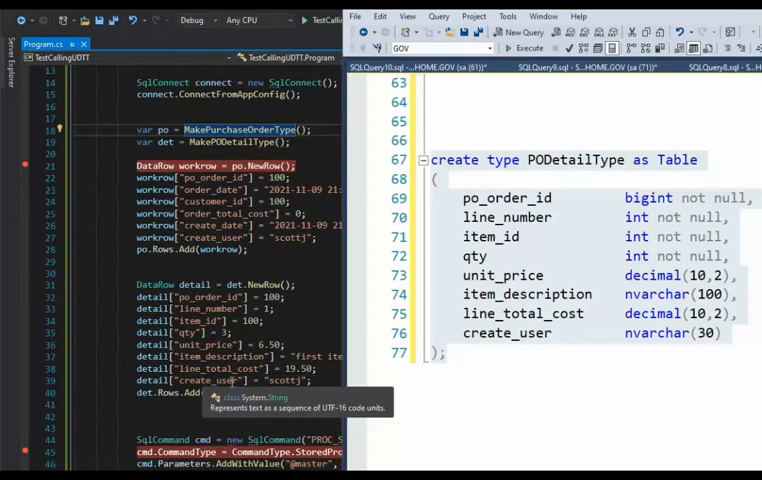
mouse_move(505, 250)
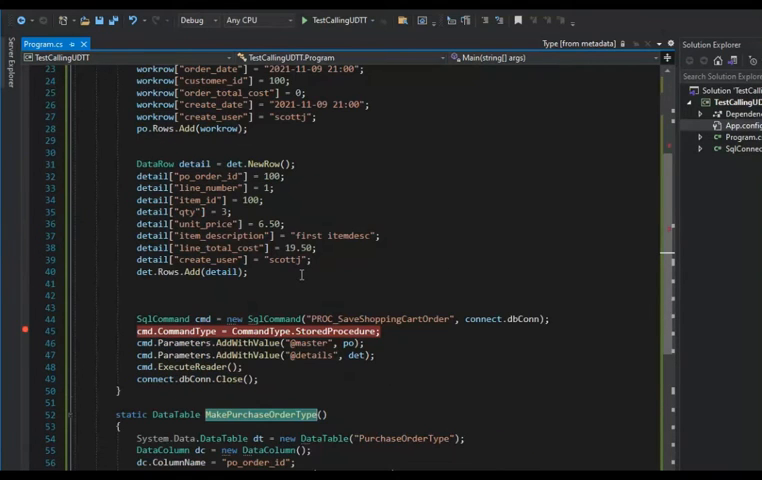
Step: Scroll Program.cs to MakePurchaseOrderType and highlight every DataTable usage
scroll("down", 3)
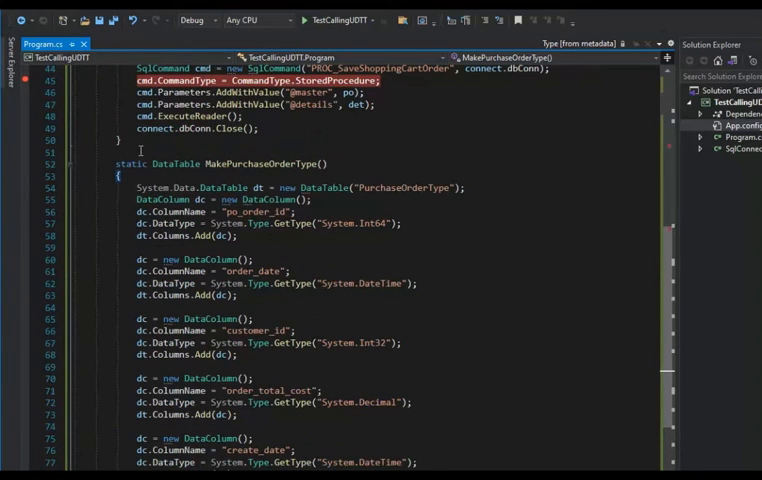
double_click(174, 163)
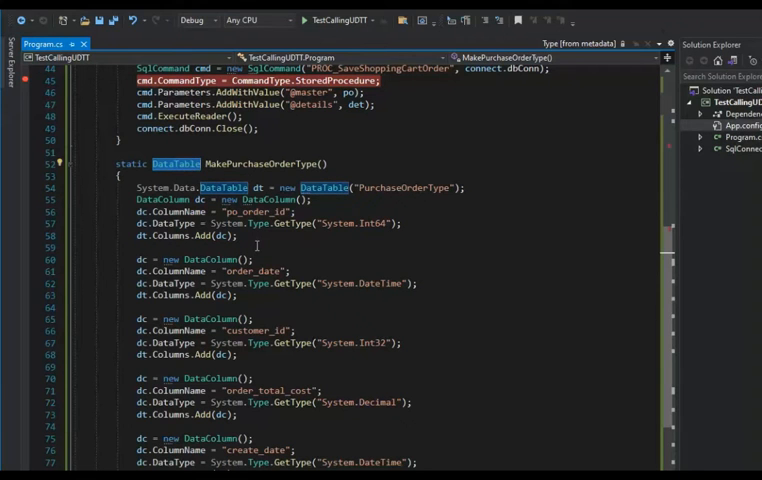
scroll("down", 3)
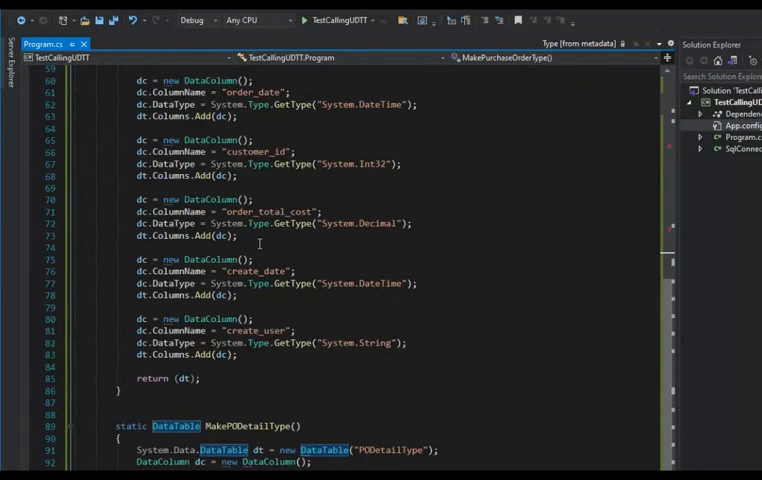
scroll("down", 3)
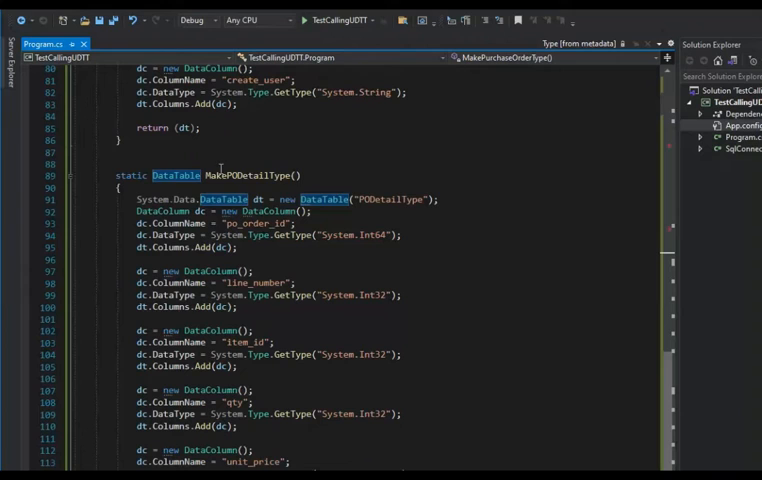
mouse_move(288, 282)
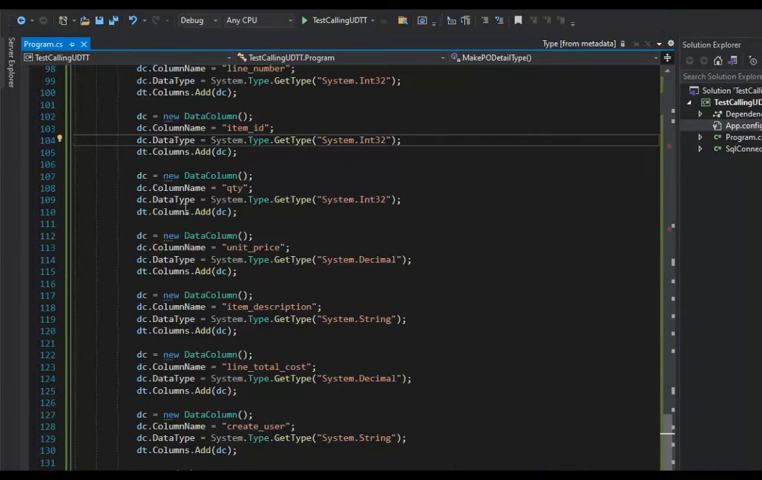
scroll("down", 3)
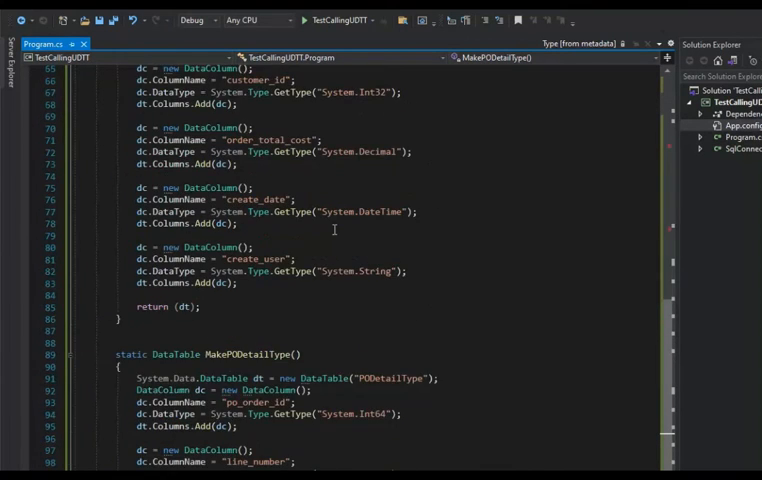
scroll("up", 3)
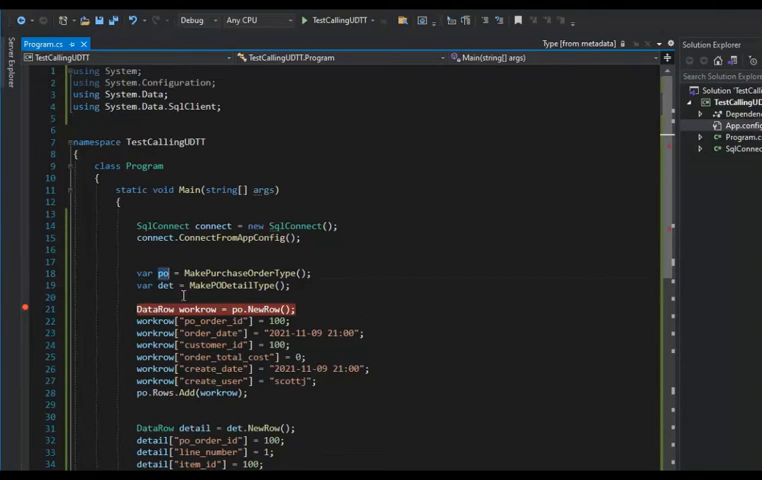
mouse_move(274, 307)
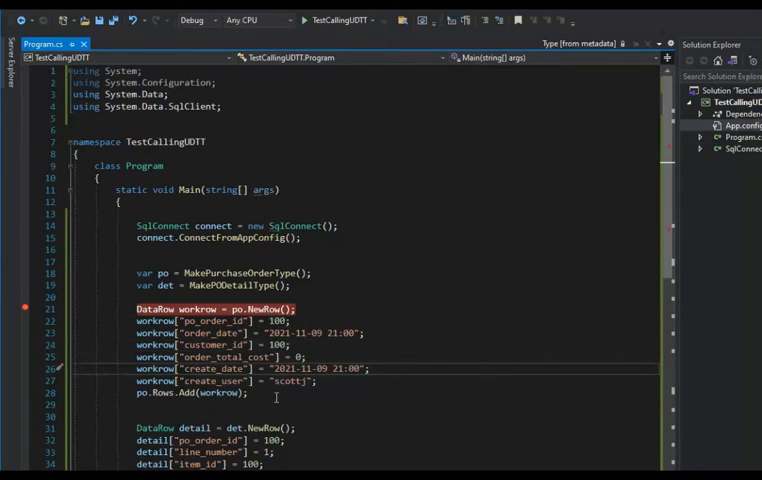
scroll("down", 3)
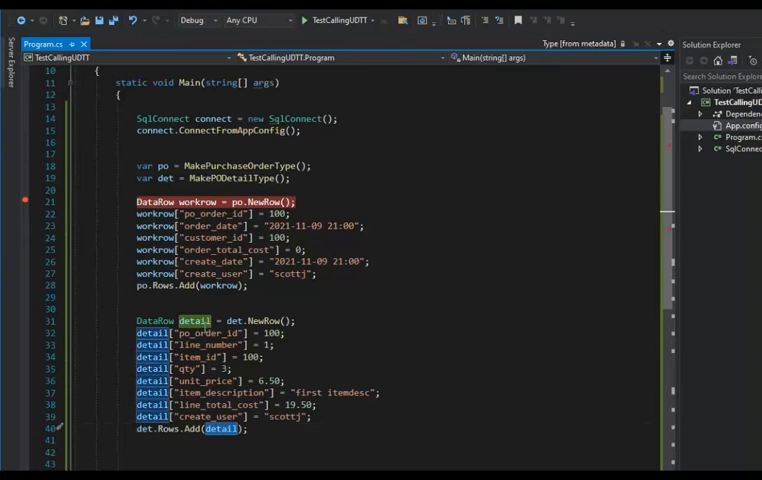
mouse_move(355, 392)
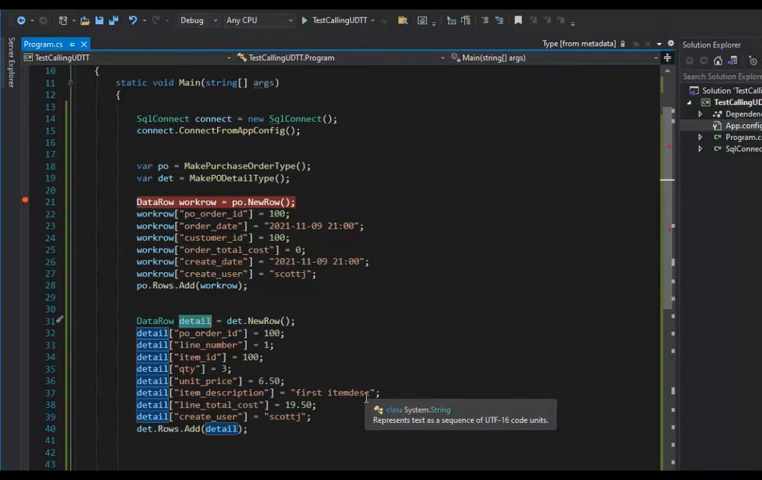
mouse_move(388, 329)
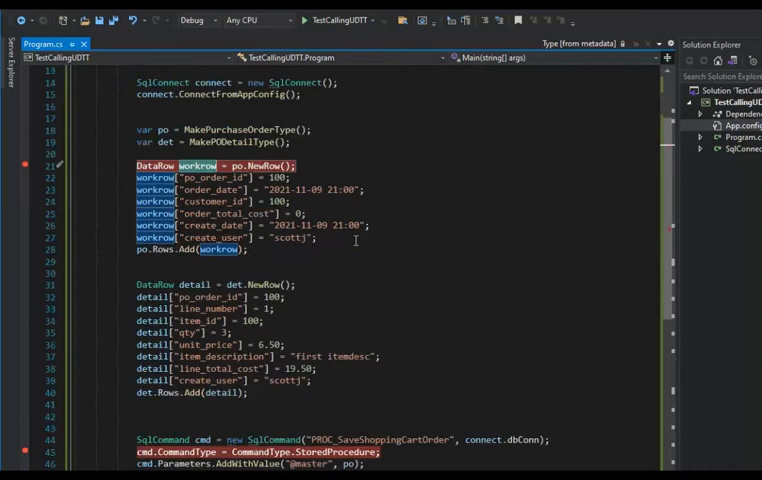
scroll("down", 3)
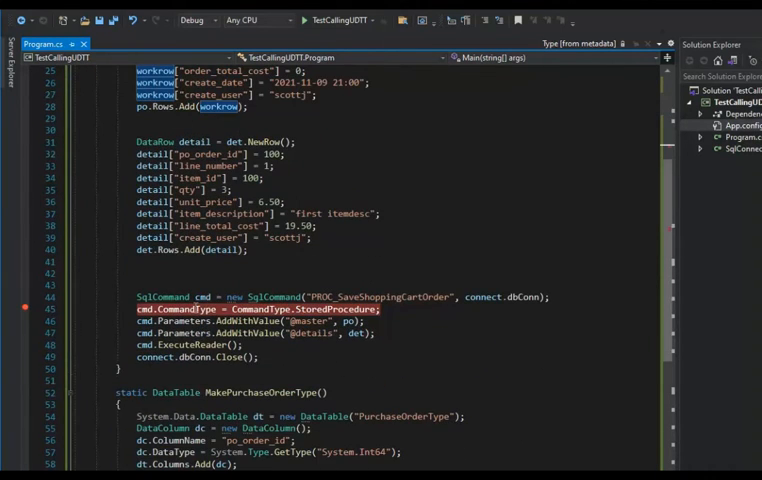
mouse_move(140, 309)
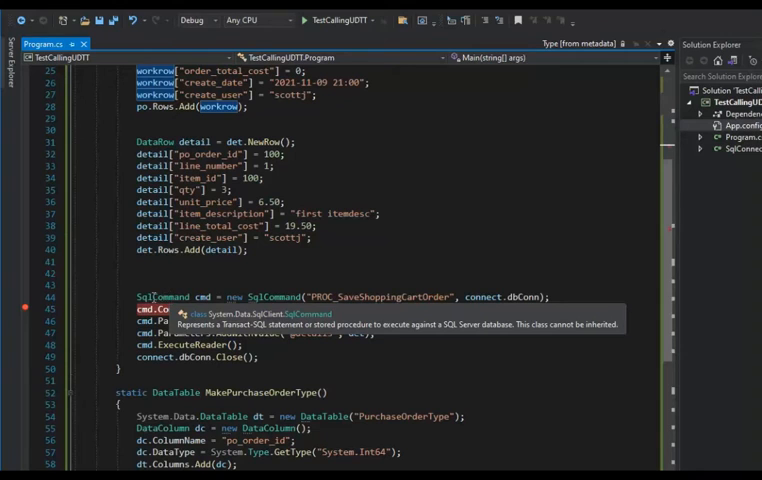
type("CommandType = CommandType.StoredProcedure;")
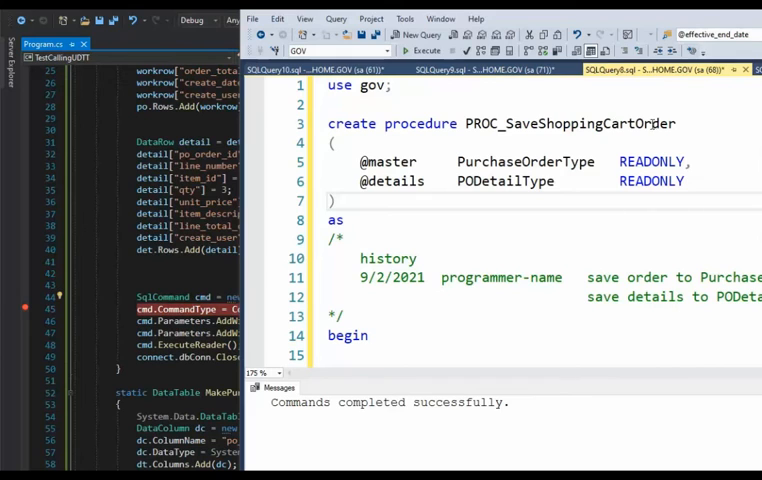
mouse_move(492, 116)
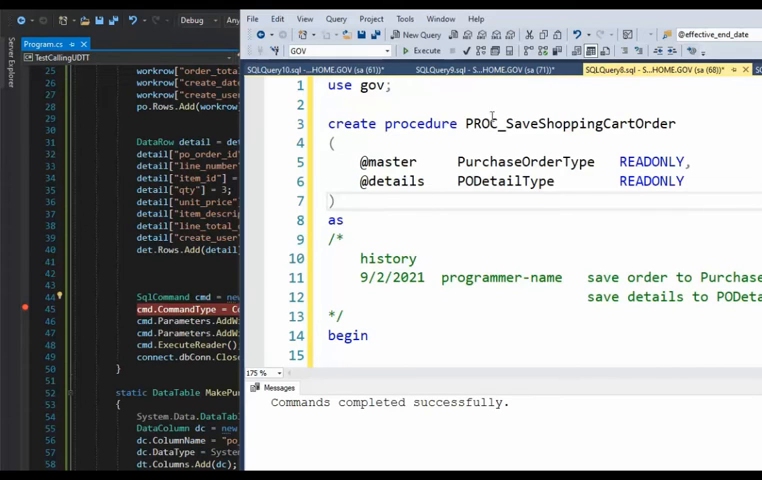
double_click(388, 162)
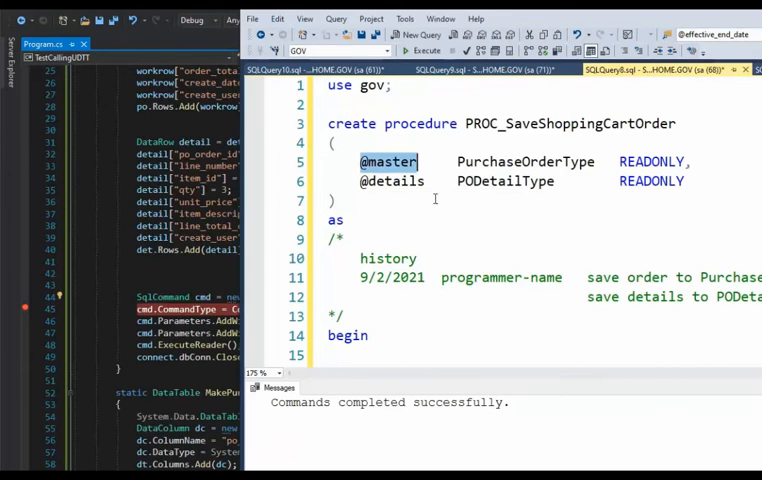
double_click(393, 181)
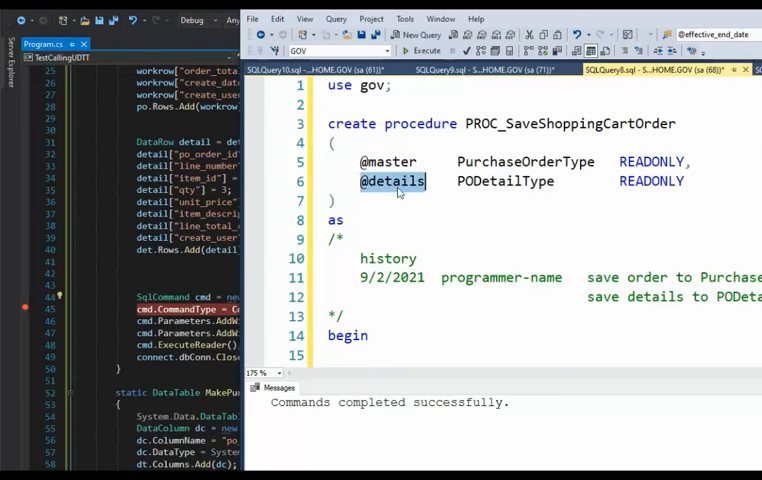
left_click(507, 161)
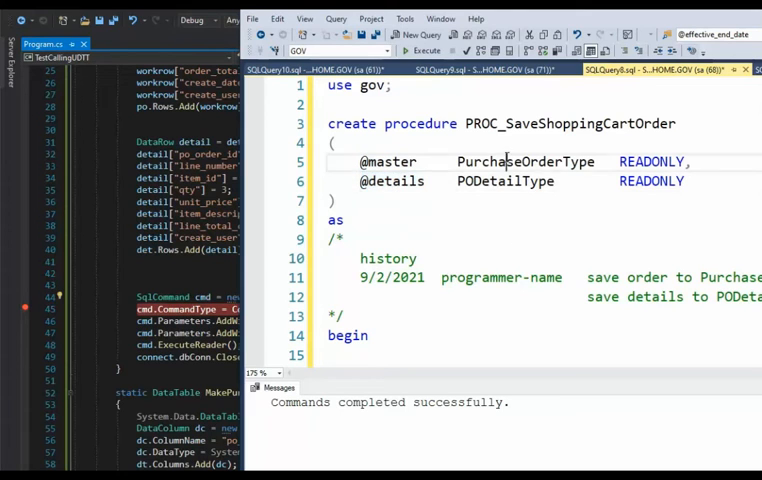
double_click(524, 161)
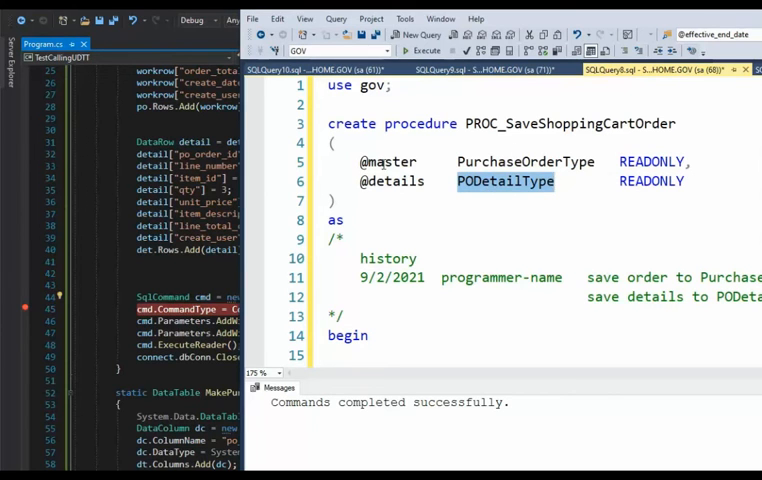
double_click(393, 181)
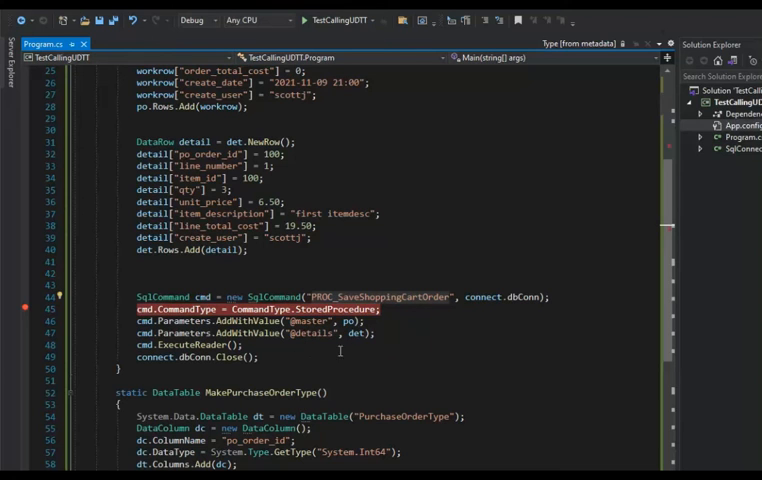
mouse_move(351, 321)
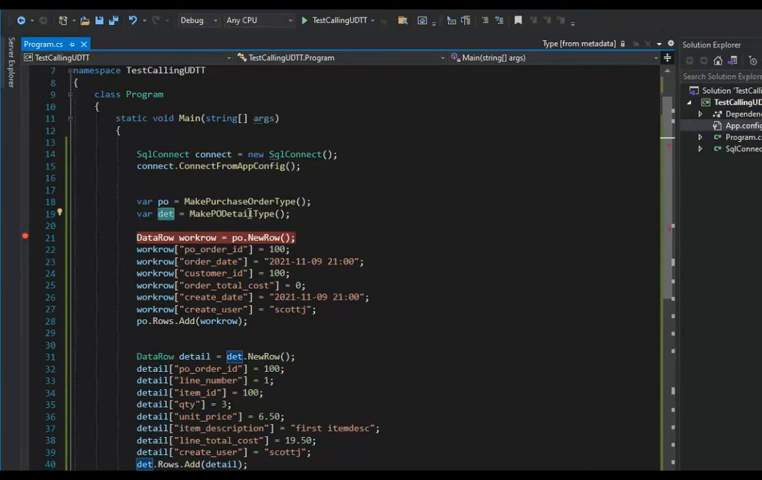
scroll("down", 3)
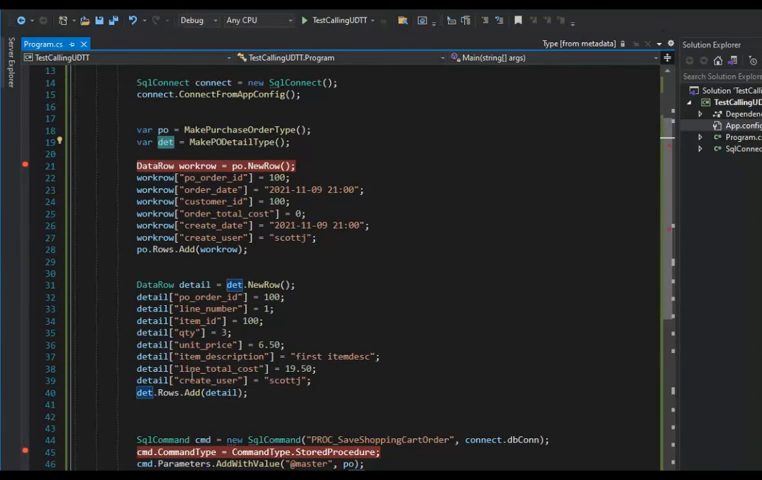
scroll("down", 3)
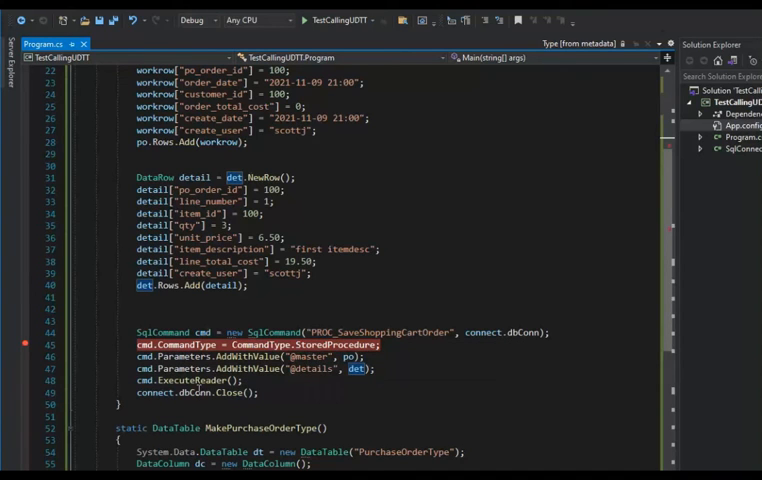
mouse_move(240, 393)
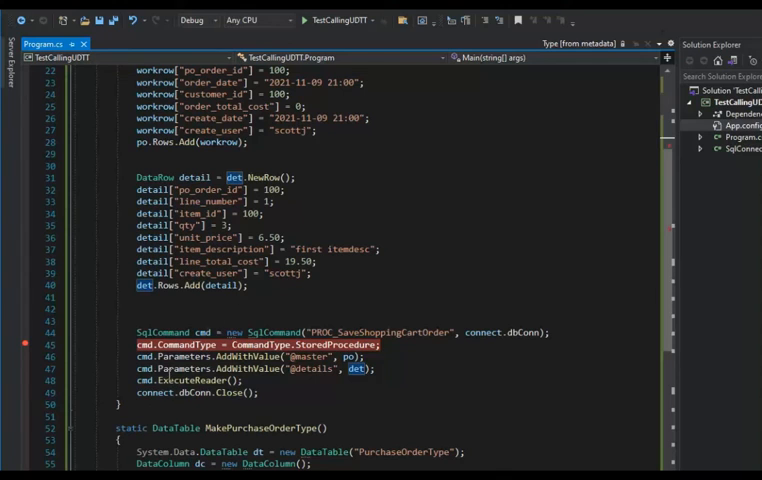
mouse_move(166, 392)
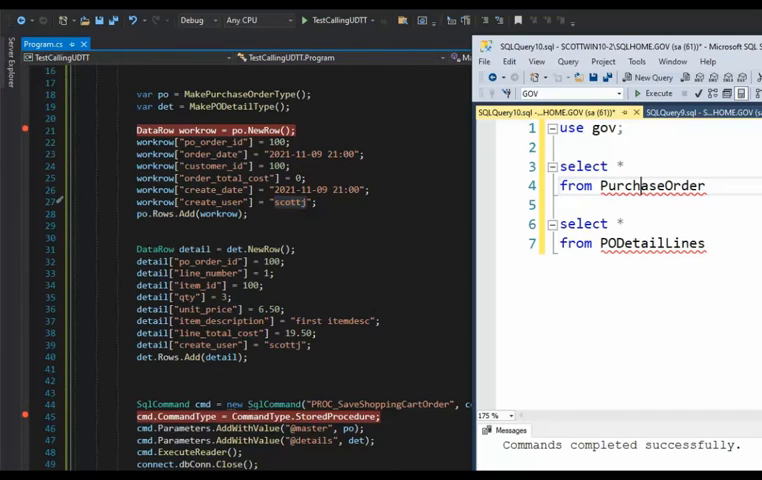
Step: Select the 'select * from PODetailLines' statement and scroll the results
left_click_drag(562, 166, 705, 186)
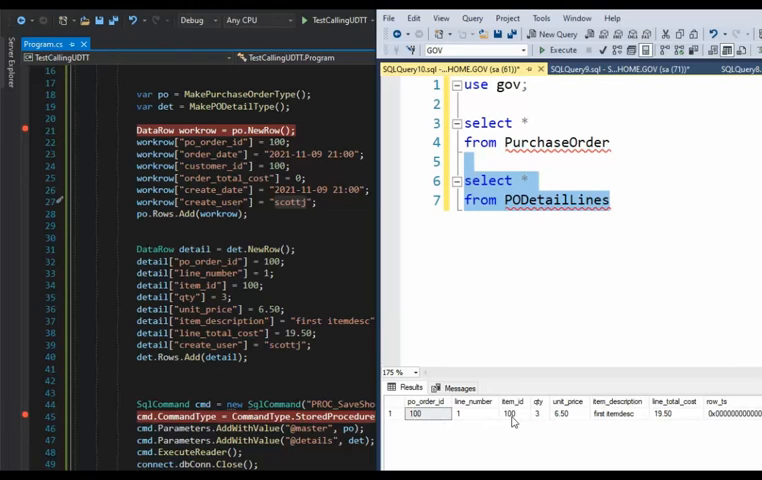
mouse_move(567, 423)
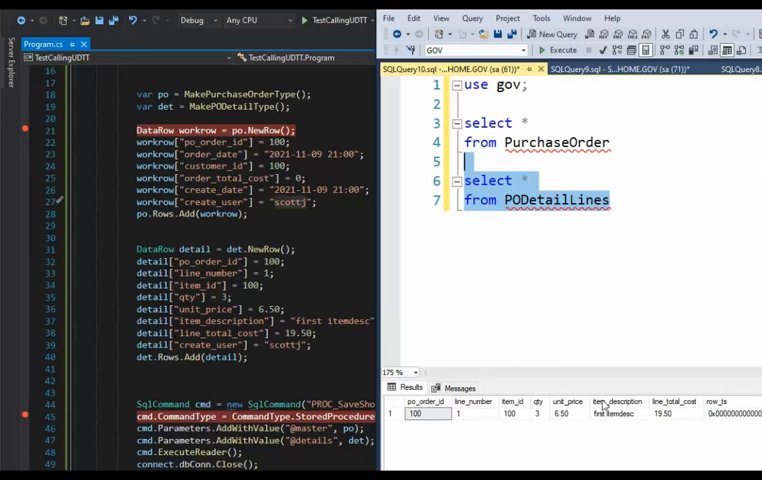
mouse_move(529, 378)
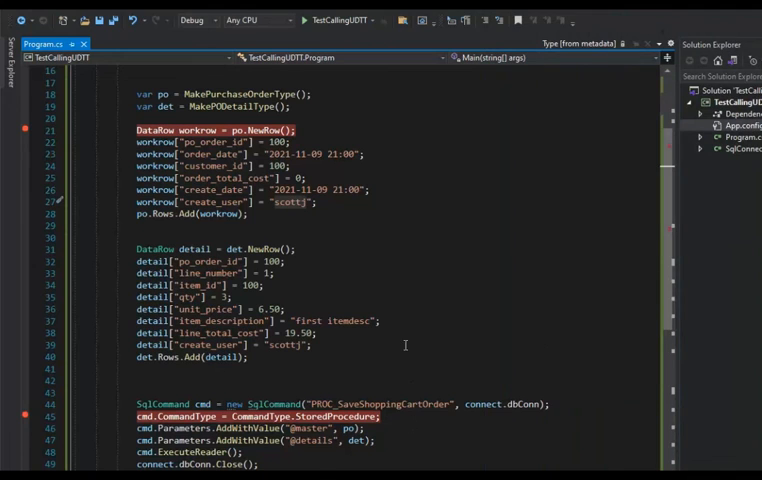
scroll("down", 3)
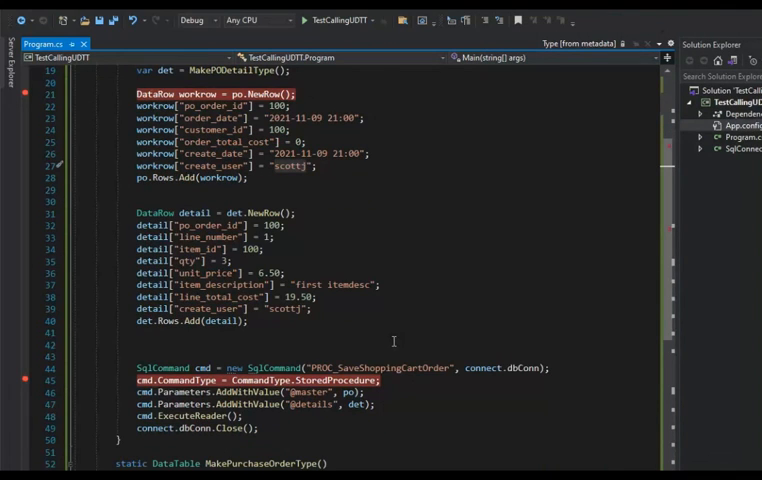